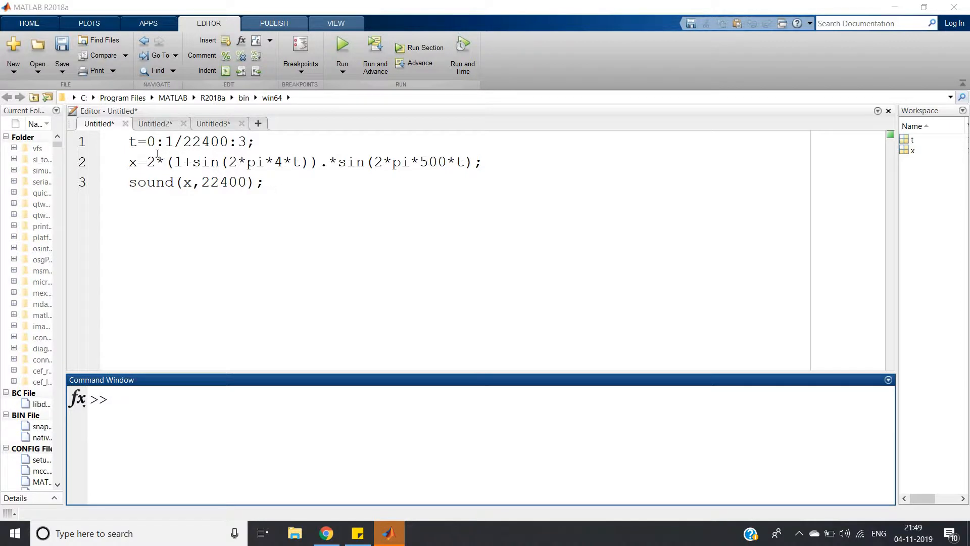
Review the modulated expression on line 2, highlighting the carrier term sin(2*pi*500*t)
left_click_drag(168, 162, 246, 162)
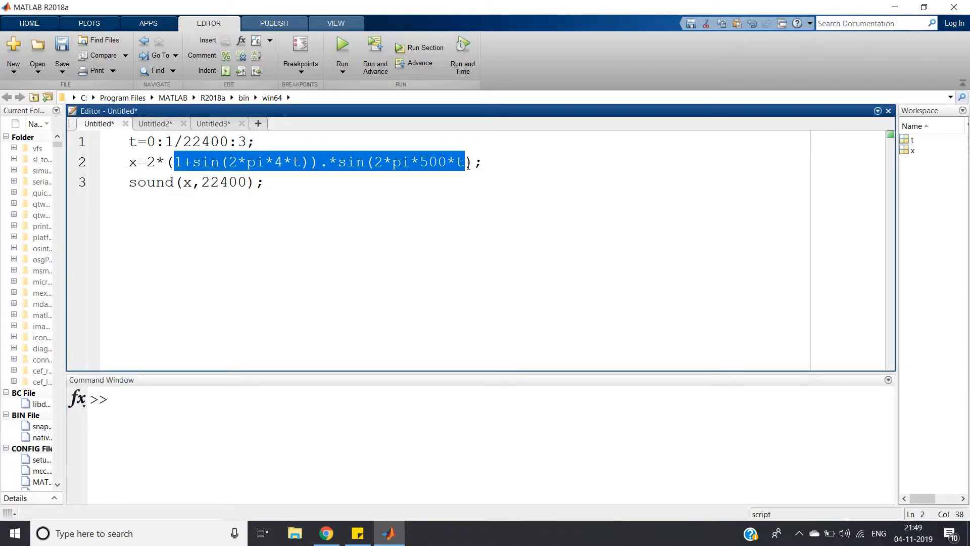
left_click(171, 161)
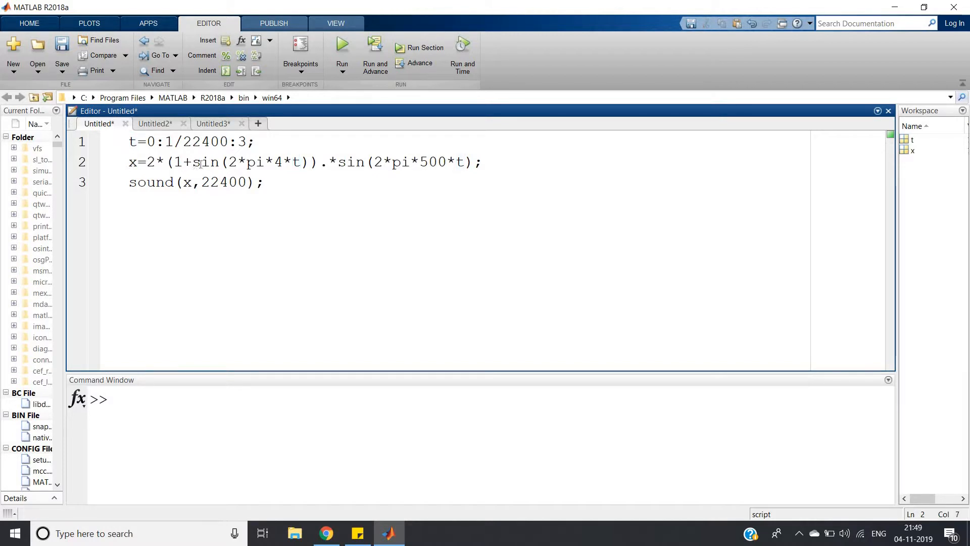
left_click_drag(192, 162, 307, 161)
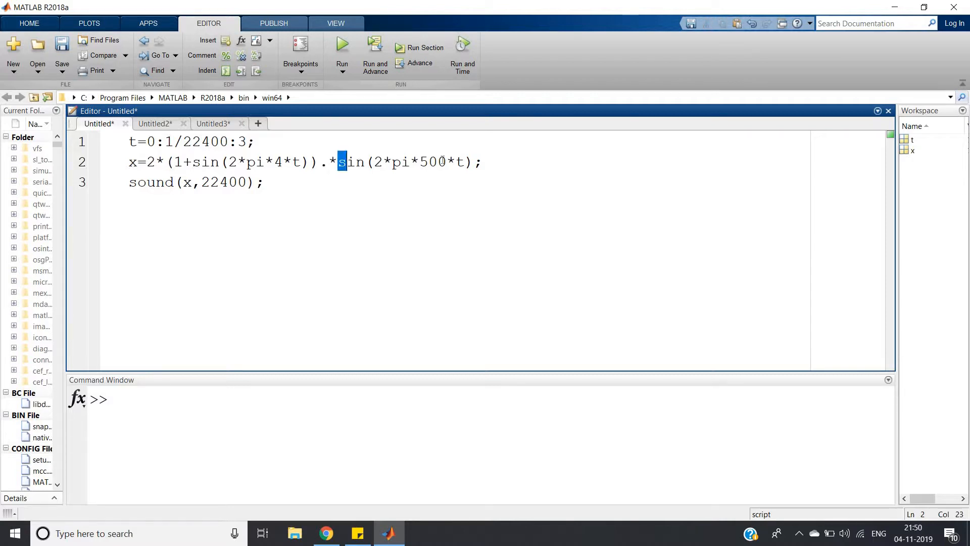
left_click_drag(339, 162, 471, 162)
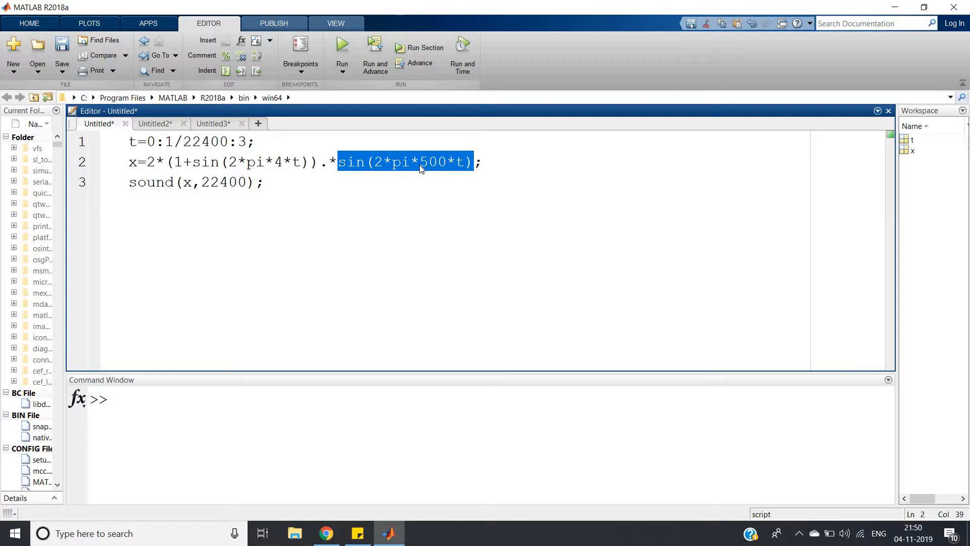
left_click(443, 162)
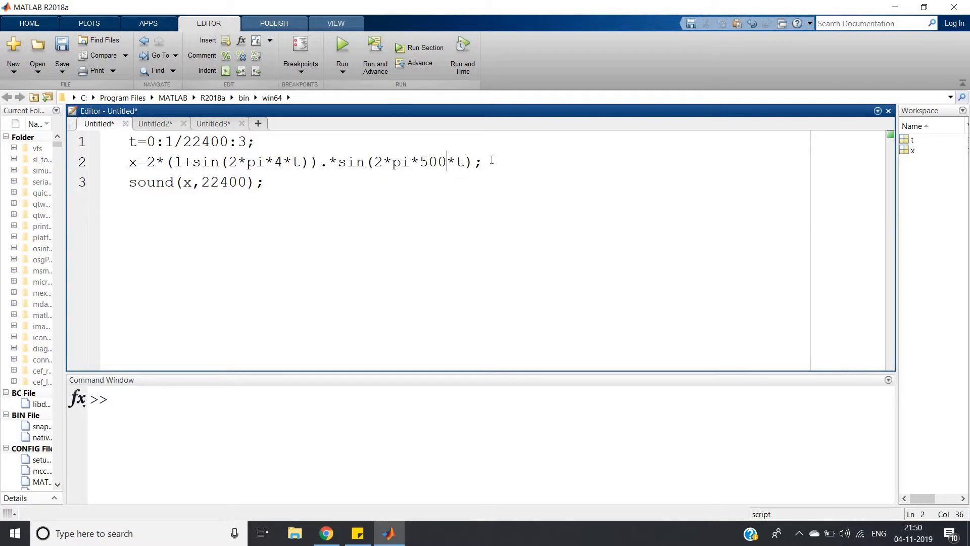
Add a plot(t,x); line between the signal definition and the sound call
type("plot")
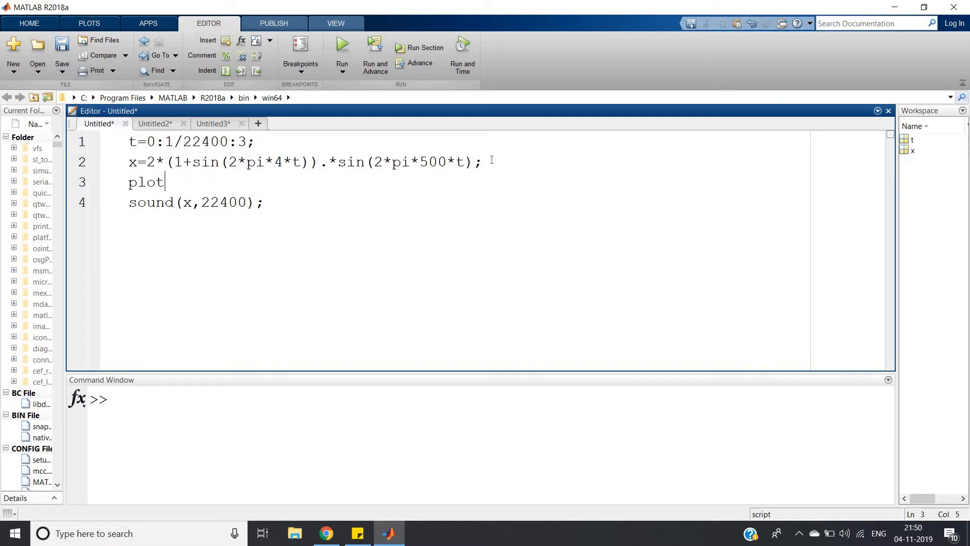
type("(x,t(")
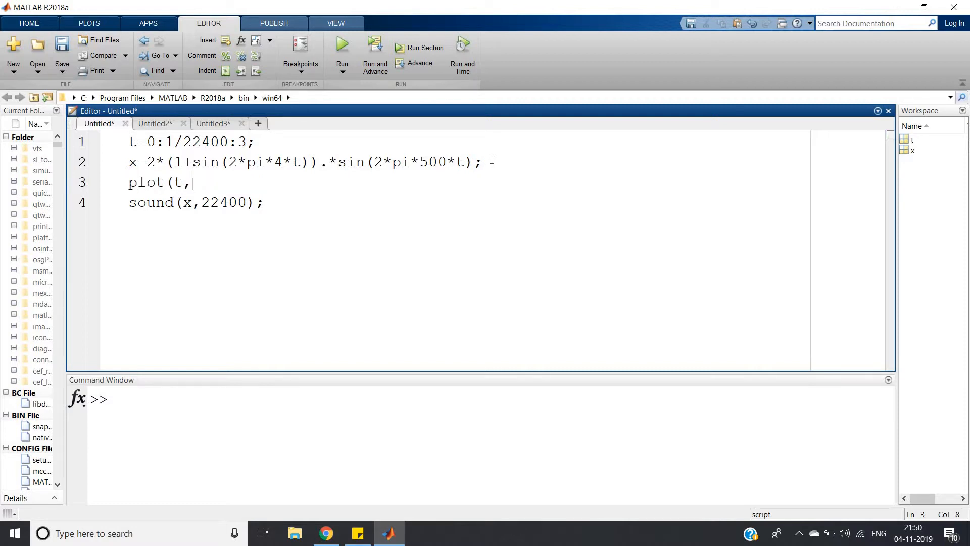
type("x);")
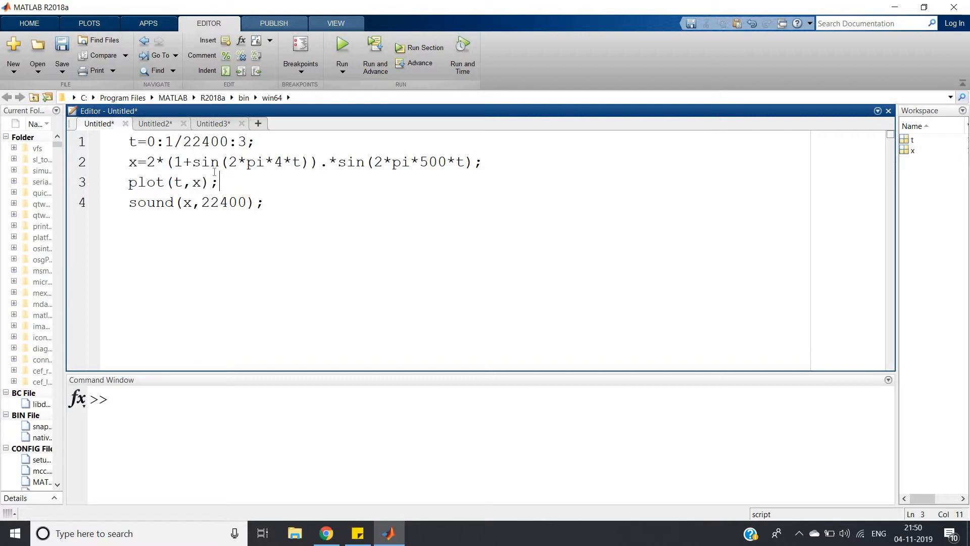
Evaluate lines 1-3 and maximize Figure 1 showing the modulated waveform over 0 to 3 s
right_click(143, 157)
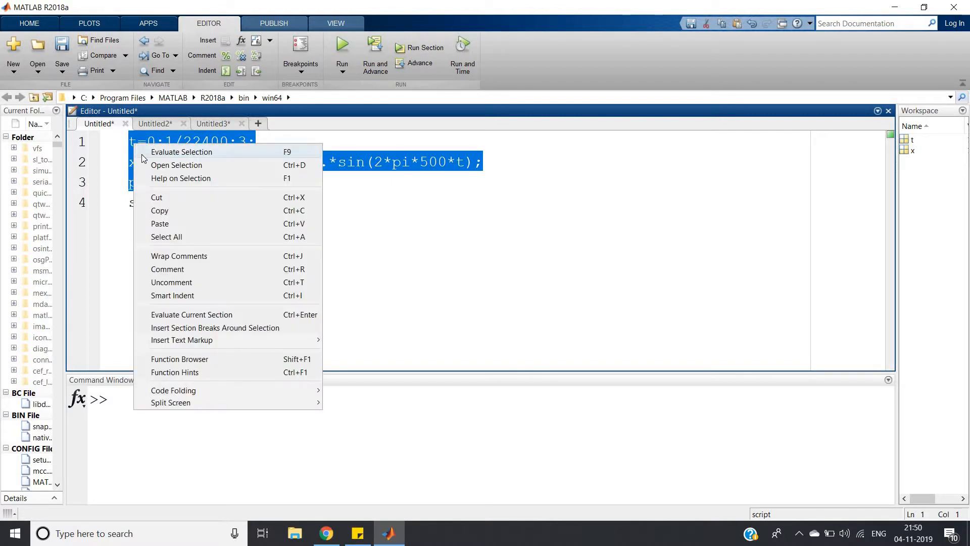
left_click(181, 151)
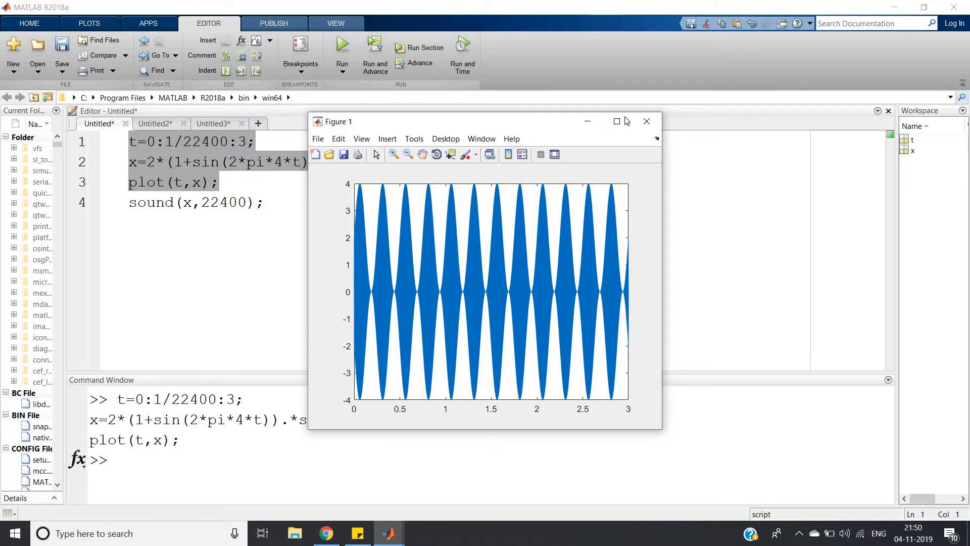
left_click(616, 121)
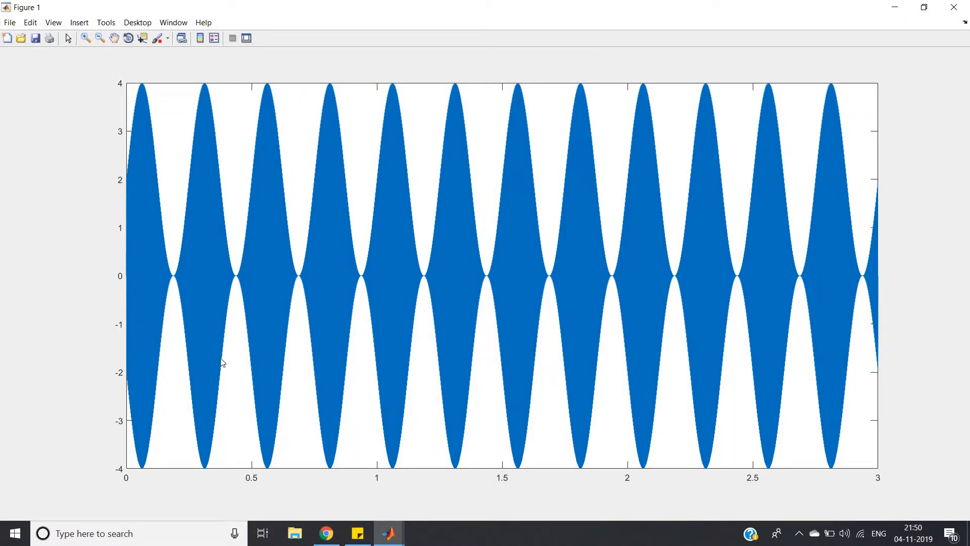
mouse_move(382, 211)
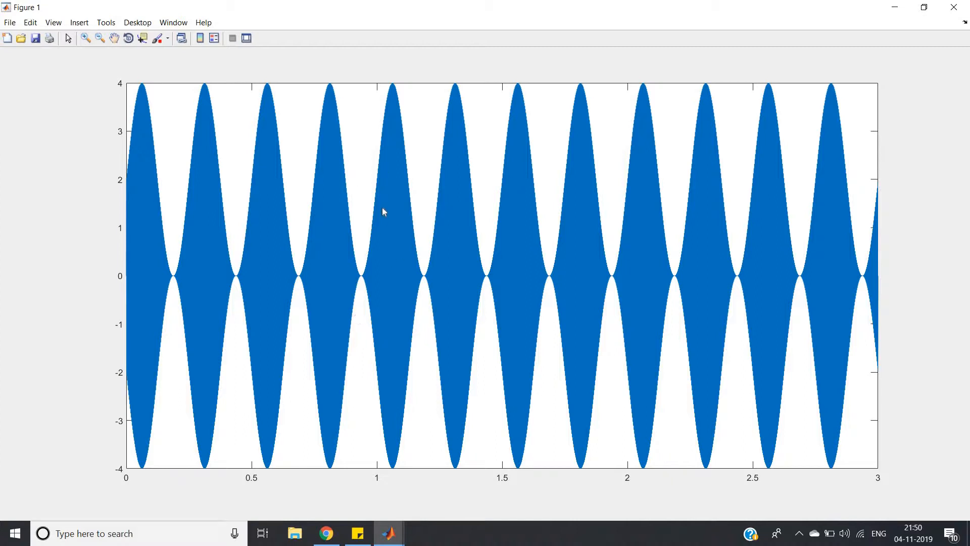
mouse_move(390, 172)
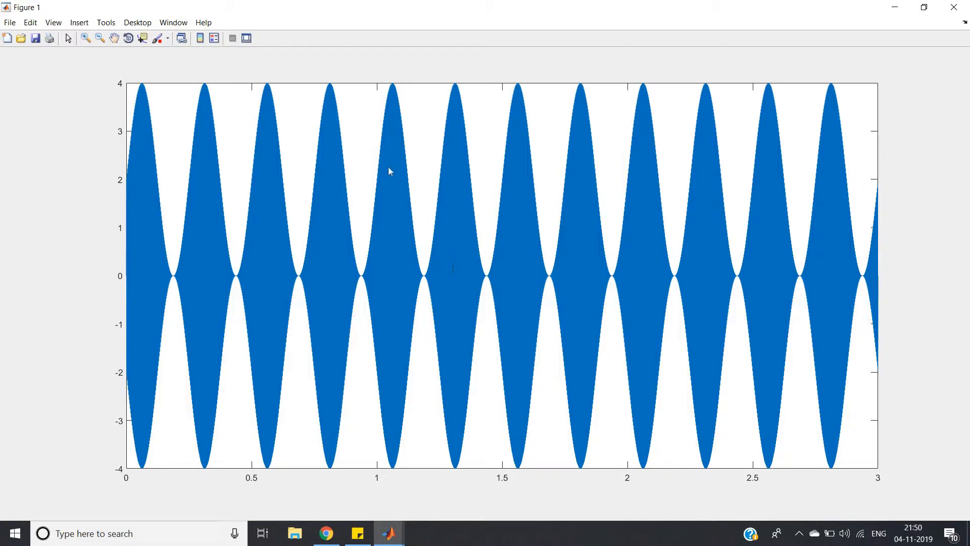
mouse_move(519, 211)
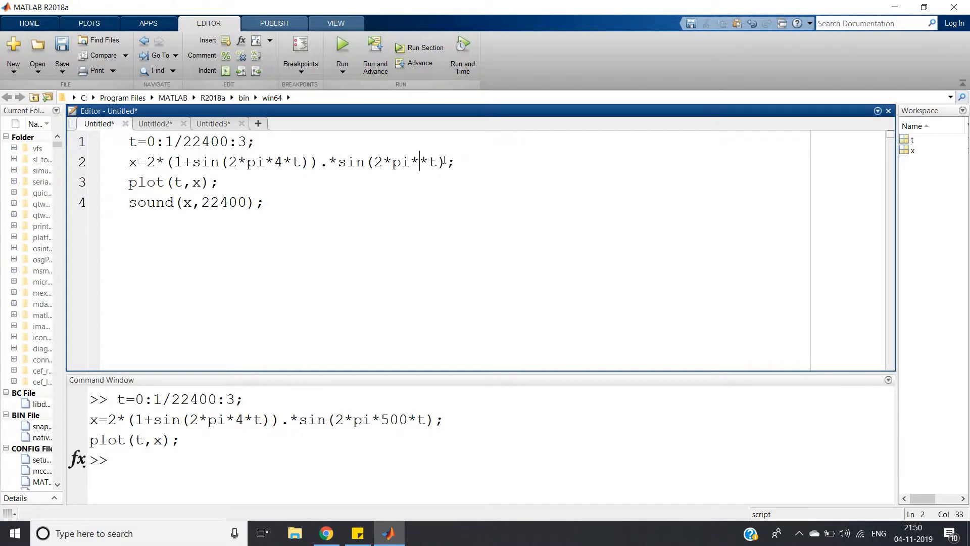
Run and plot the signal with a 10 Hz carrier, then edit the carrier back toward 500
type("10")
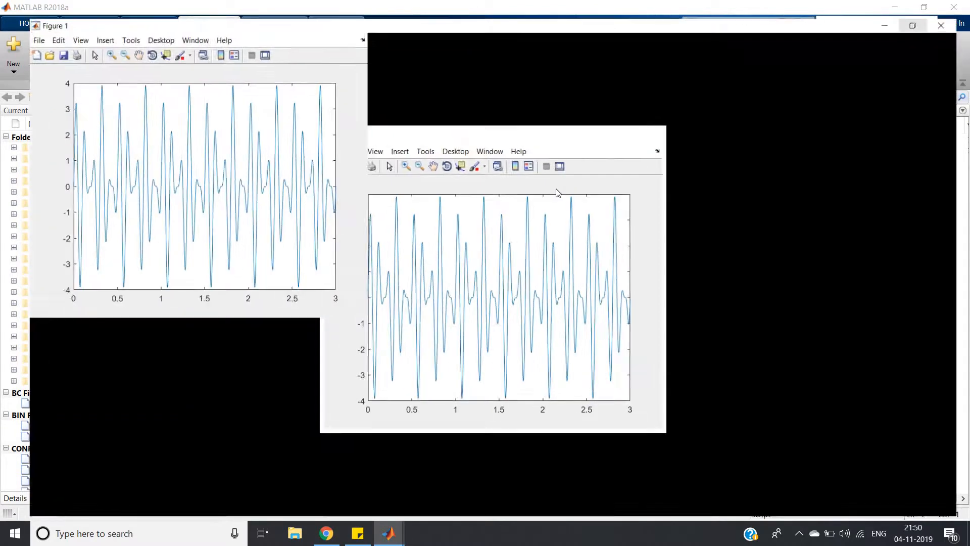
left_click(911, 26)
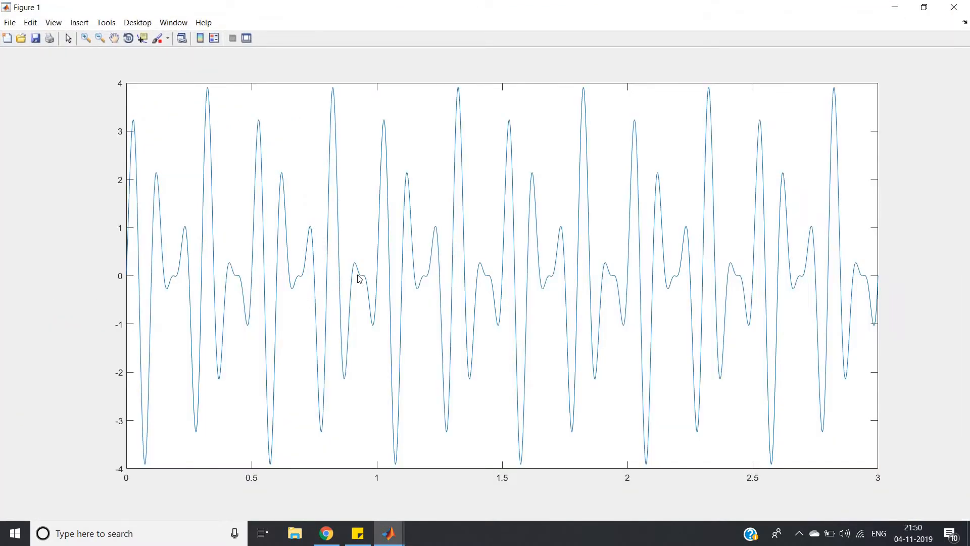
mouse_move(537, 241)
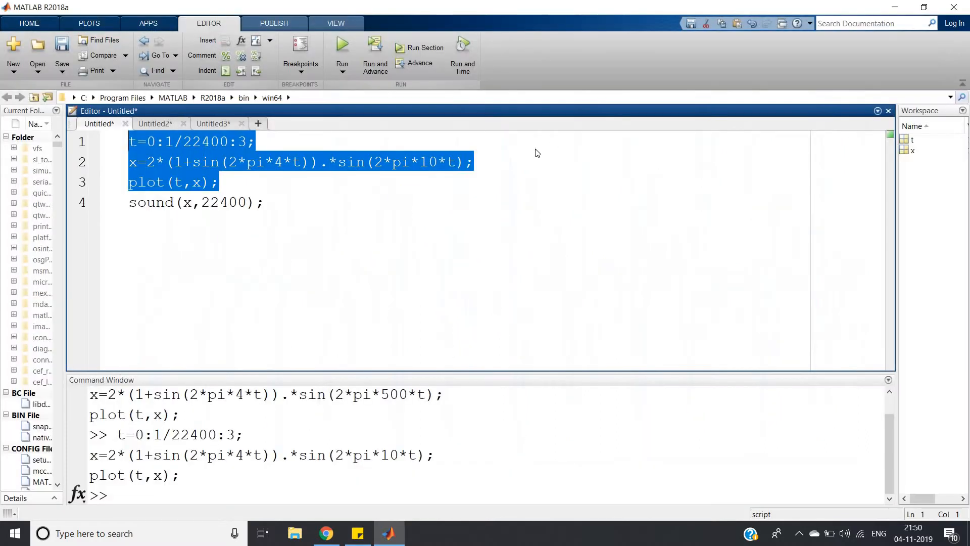
left_click(429, 162)
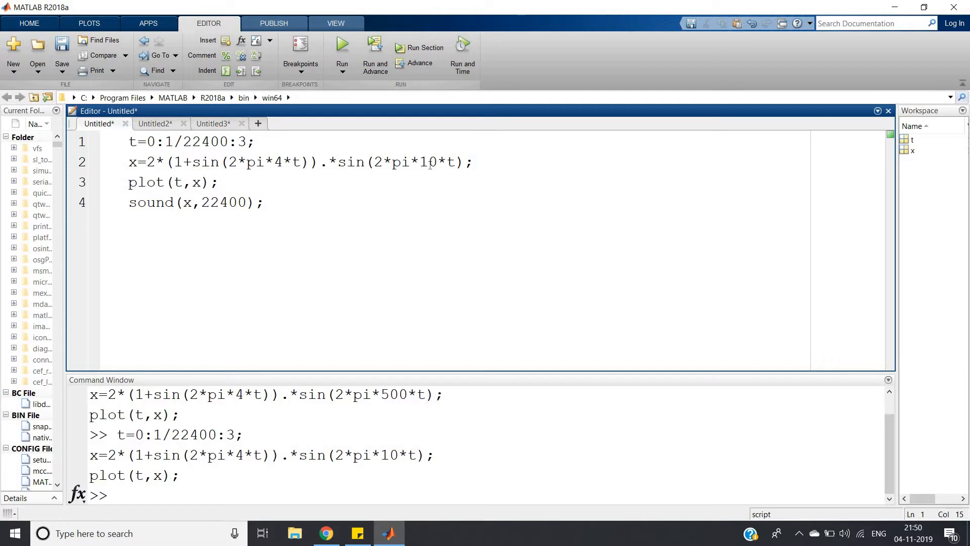
type("50")
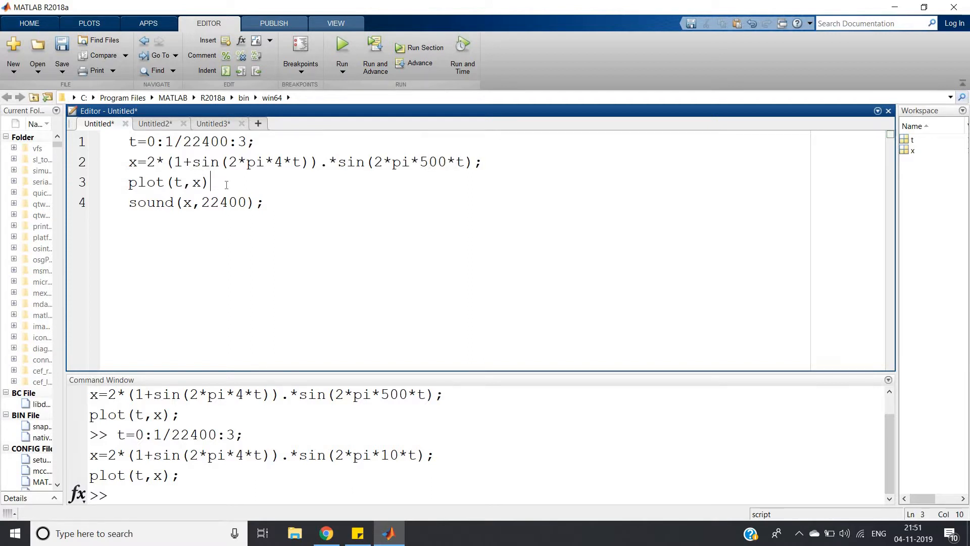
Delete the plot(t,x) line, leaving the three-line script ready to evaluate
key("ctrl+shift+k")
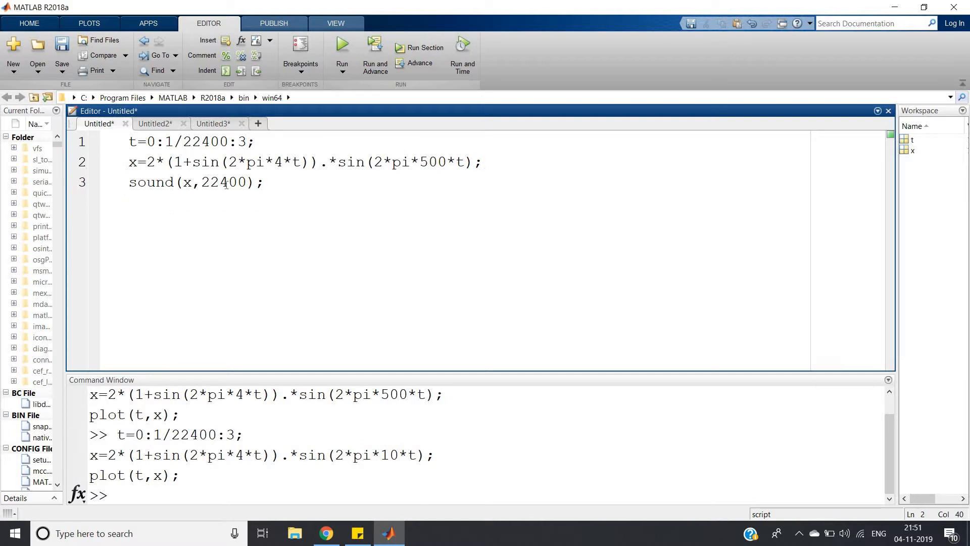
left_click(482, 161)
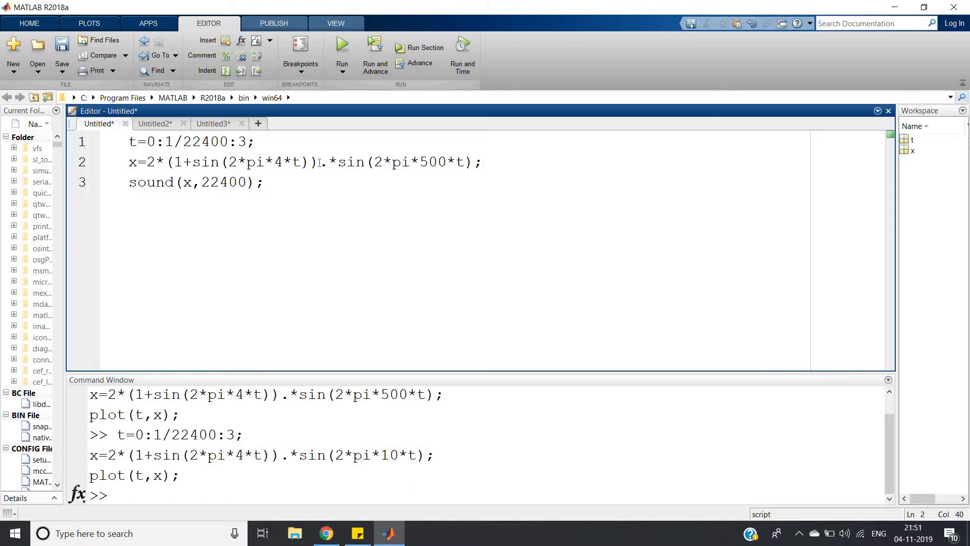
right_click(318, 166)
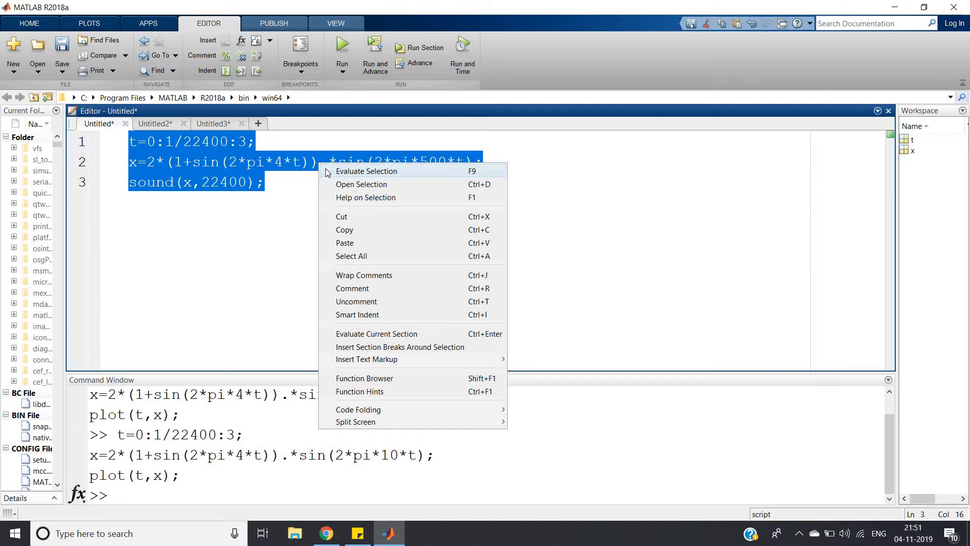
Evaluate the three-line script to play the 500 Hz carrier sound via sound(x,22400)
left_click(366, 170)
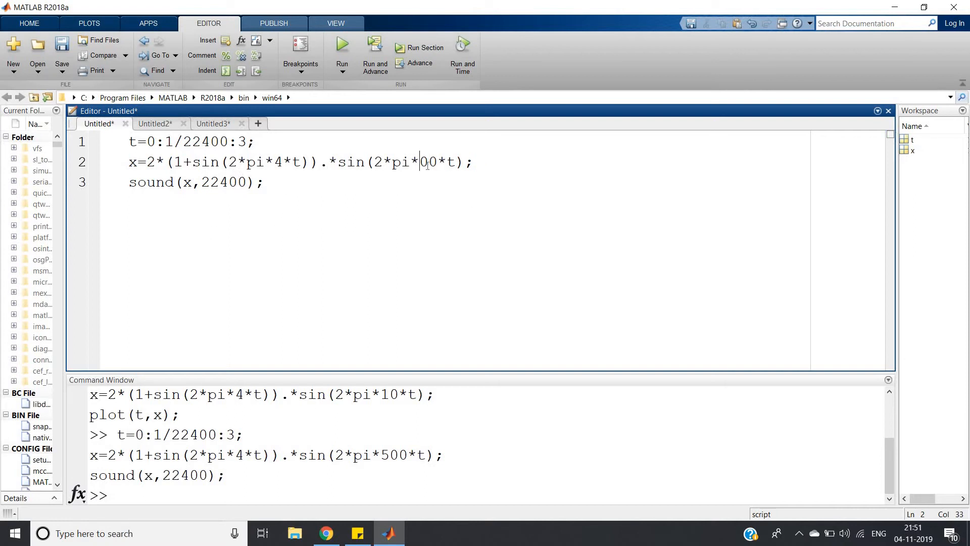
Run the script with a 100 Hz carrier, then change it to 800 and run it again
right_click(433, 173)
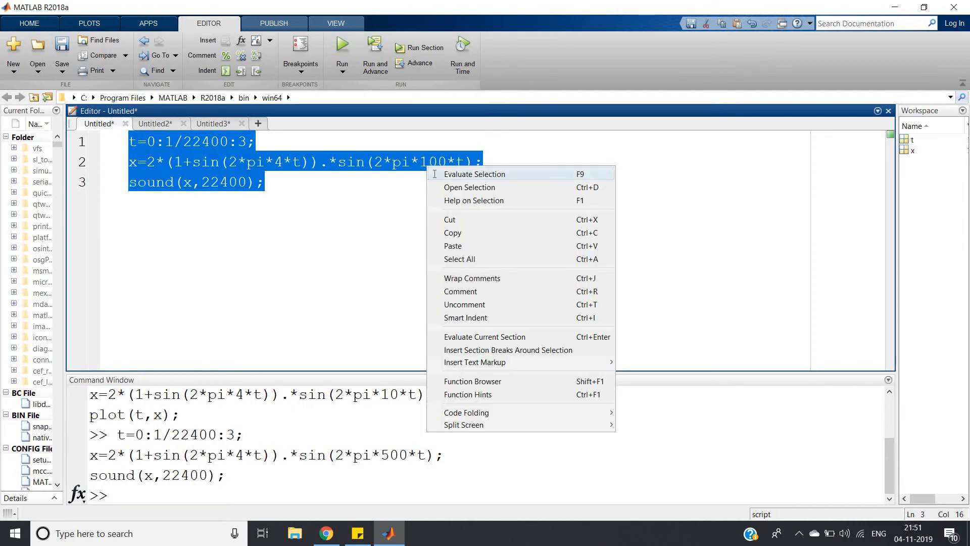
left_click(475, 174)
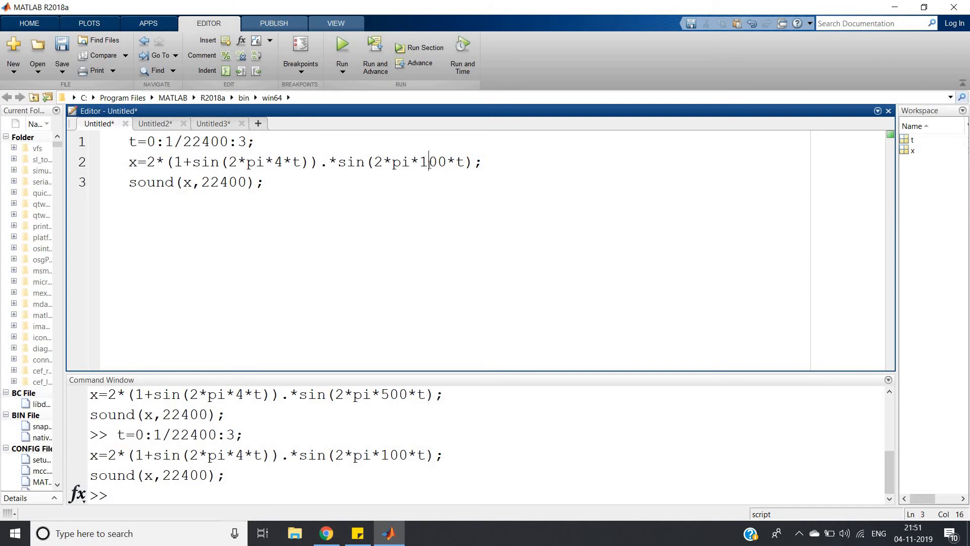
key("Backspace")
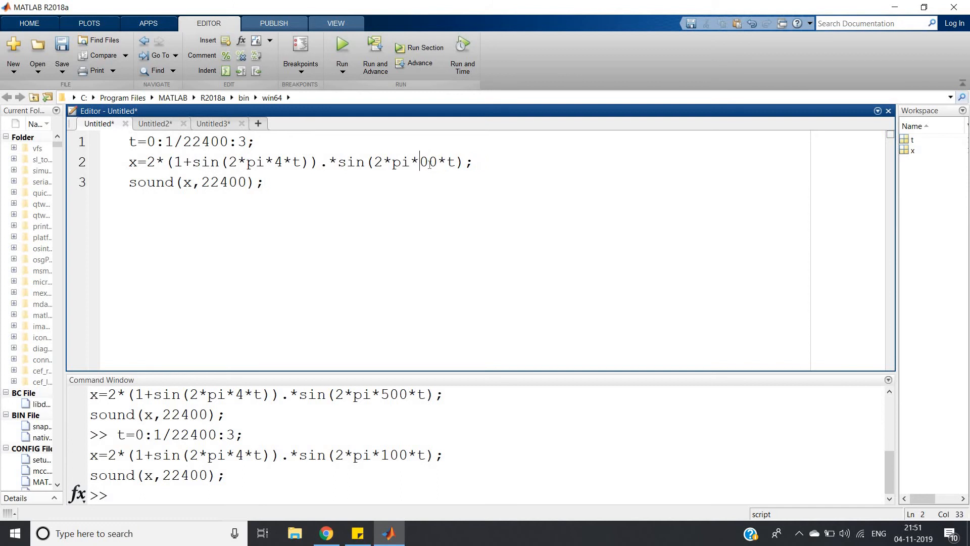
right_click(433, 172)
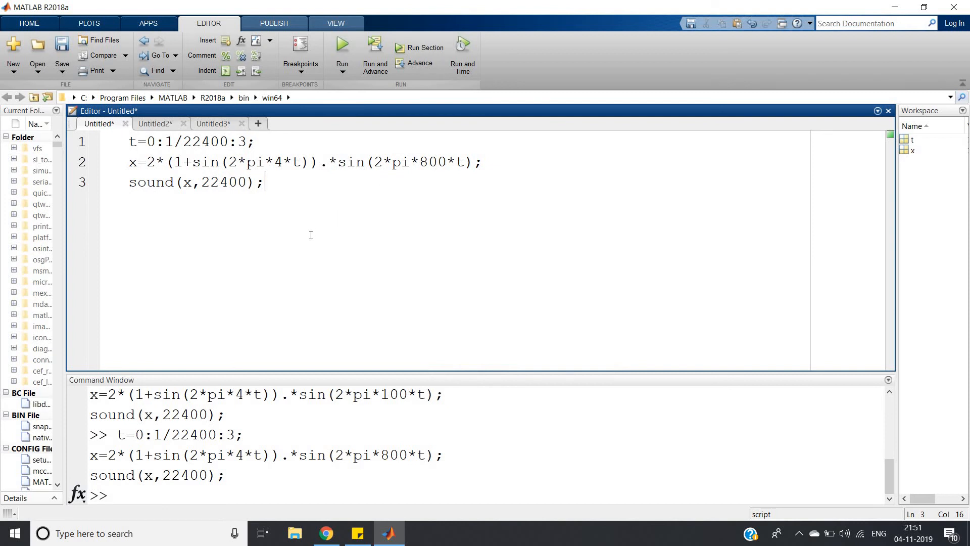
mouse_move(283, 258)
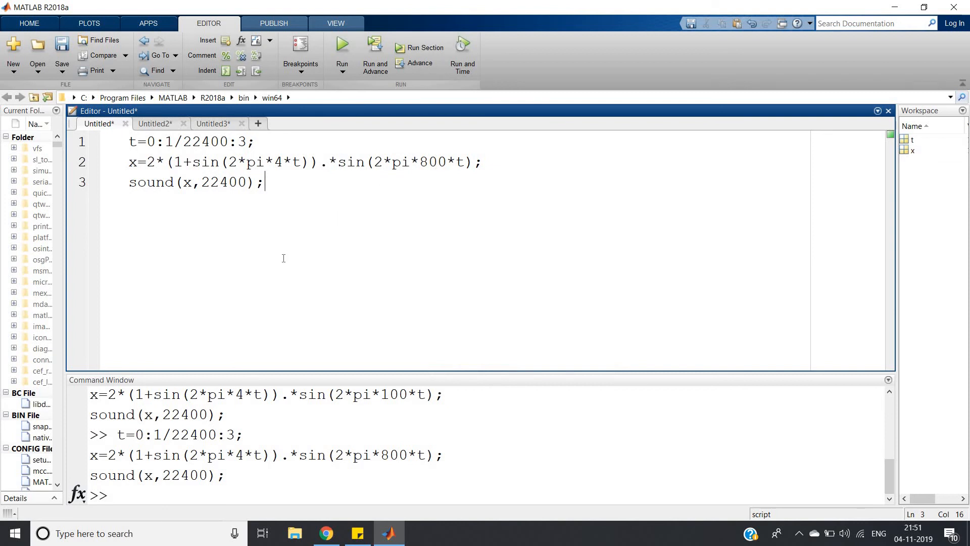
mouse_move(304, 258)
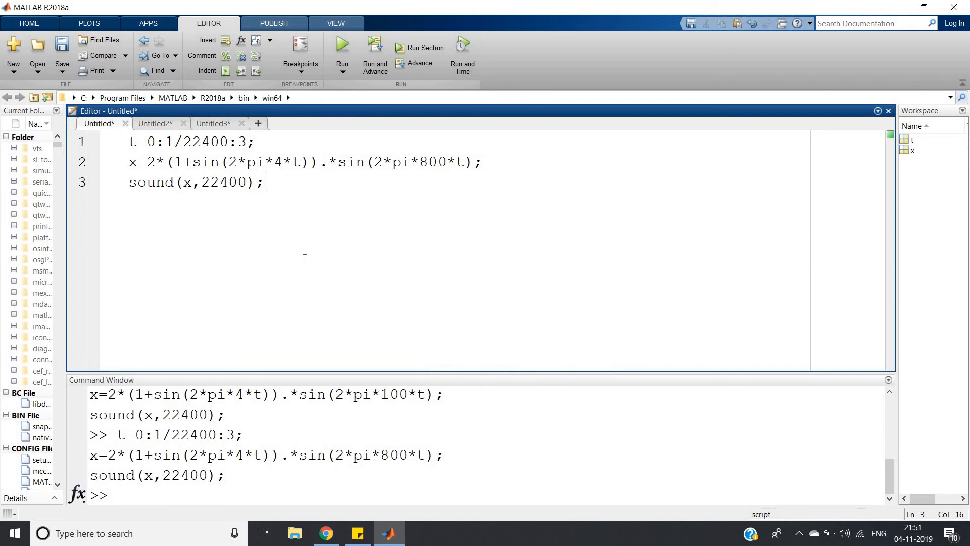